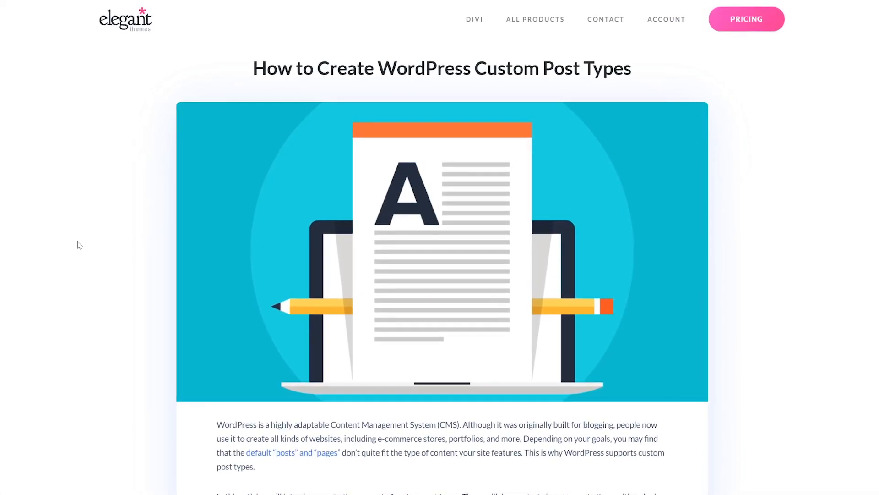
# Scroll through the Elegant Themes article on creating WordPress custom post types.
pyautogui.scroll(-3)
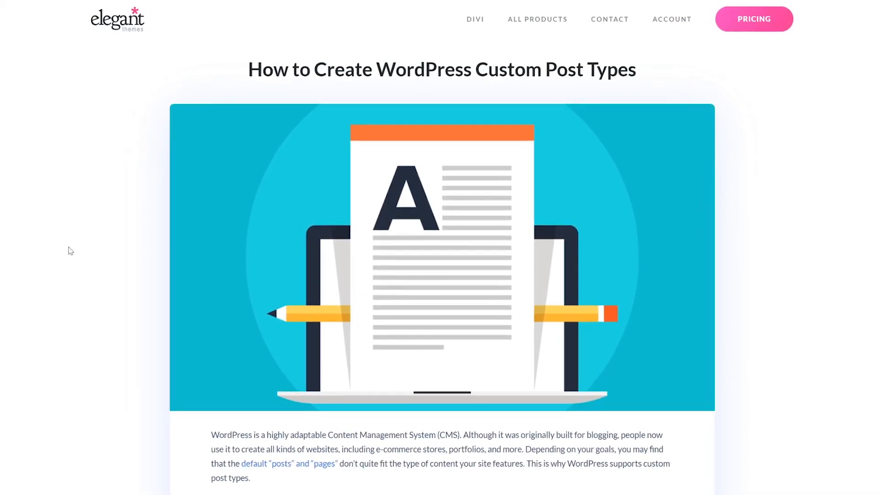
pyautogui.scroll(-3)
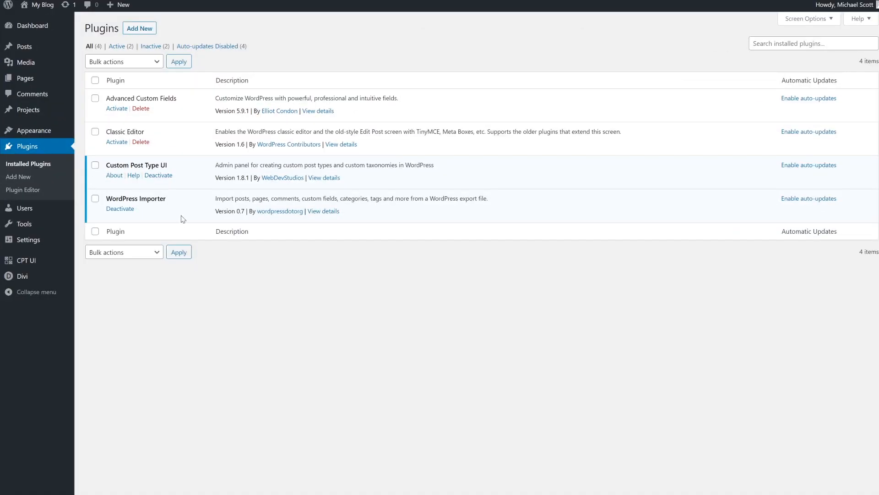
# Open the CPT UI Add/Edit Post Types page.
pyautogui.doubleClick(135, 165)
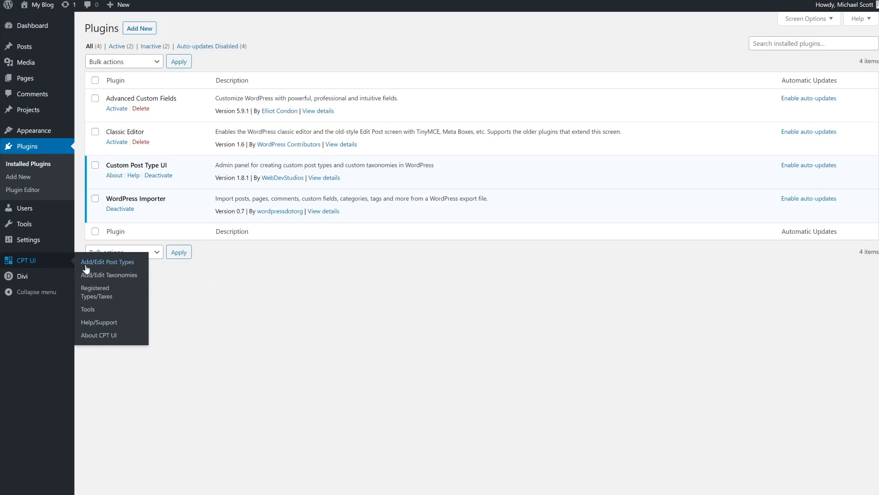
pyautogui.click(108, 262)
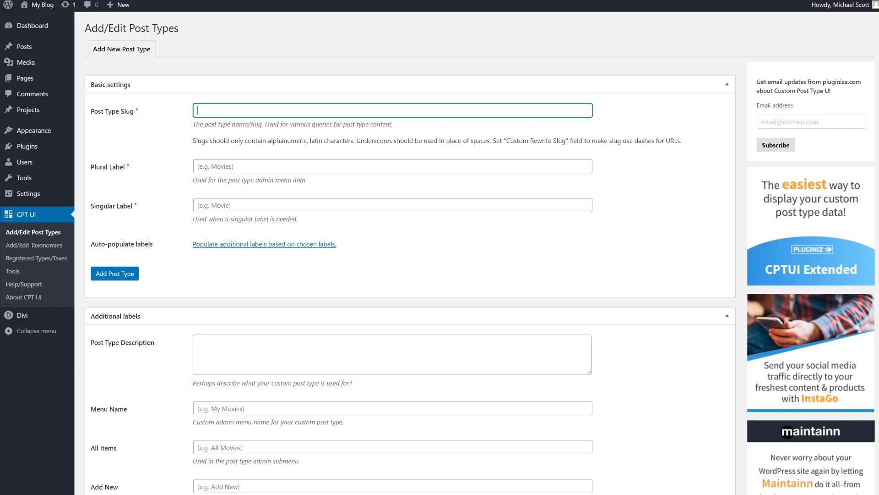
# Enter slug album-reviews with labels Album Reviews and Album Review, then scroll the settings.
pyautogui.write('album-reviews')
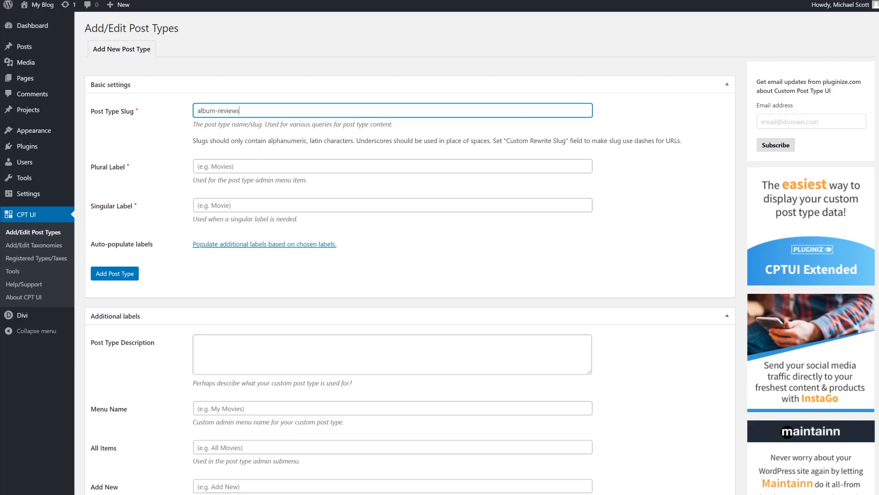
pyautogui.click(391, 166)
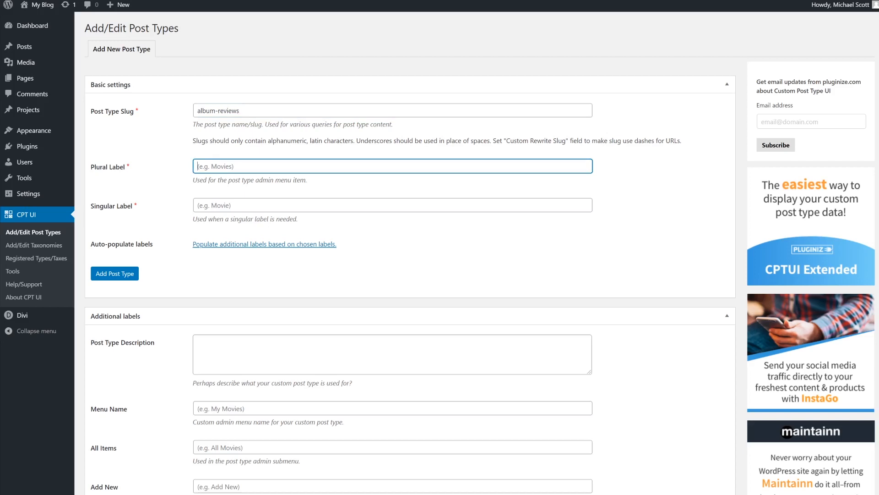
pyautogui.write('Album Reviews')
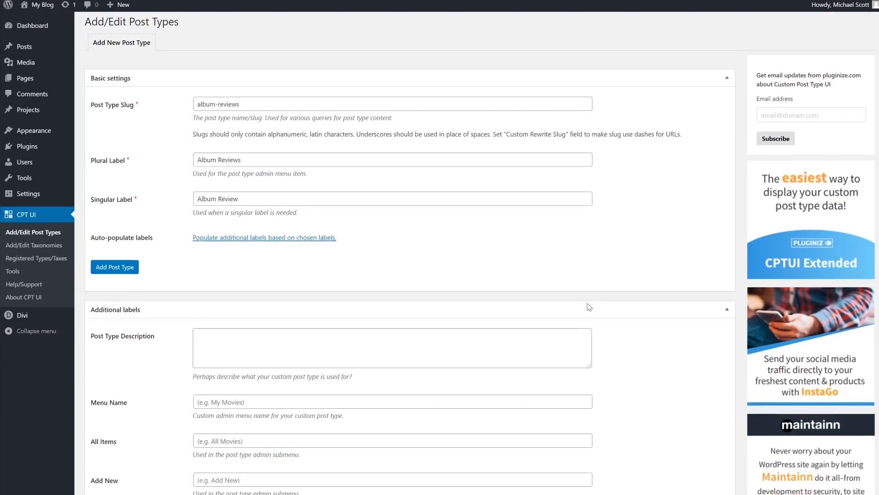
pyautogui.scroll(-3)
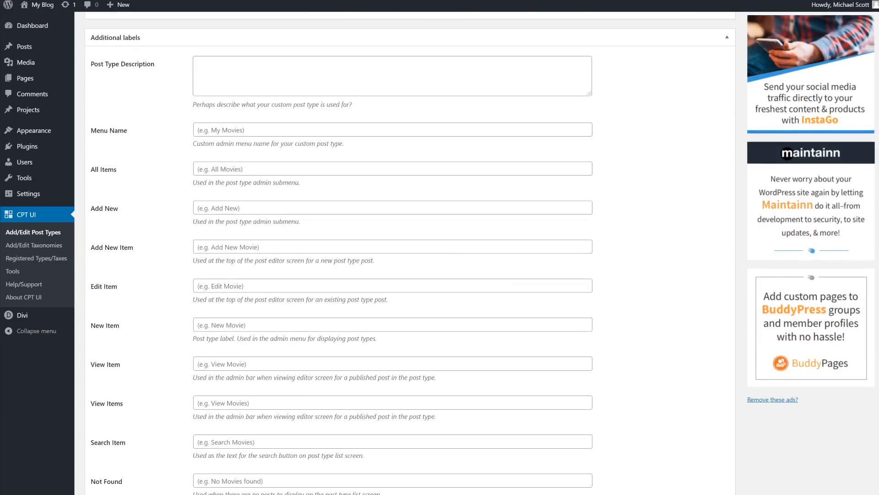
pyautogui.scroll(-3)
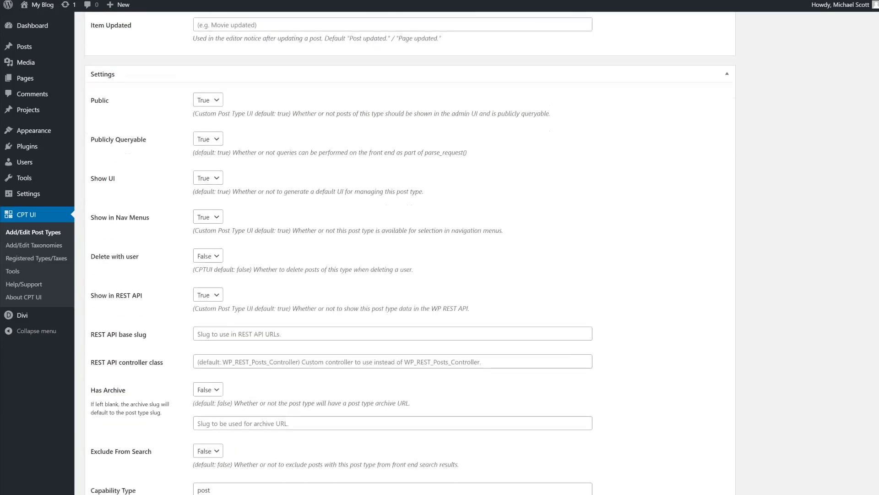
pyautogui.scroll(-3)
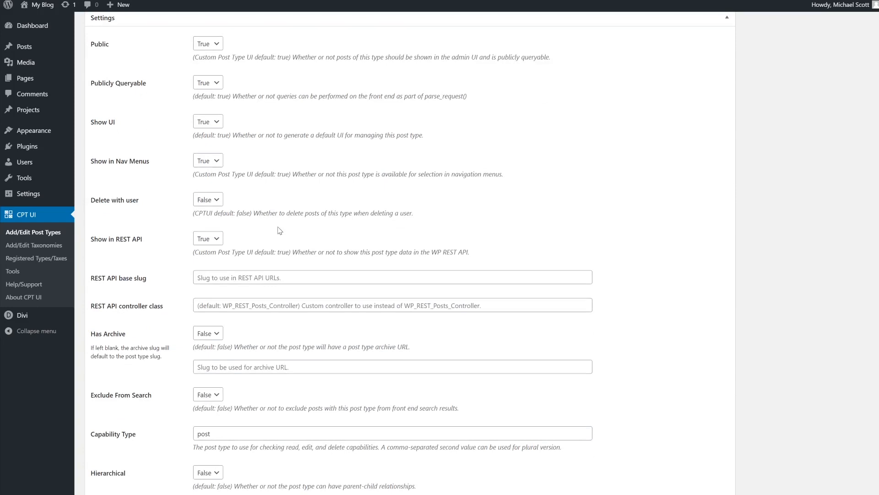
pyautogui.moveTo(672, 367)
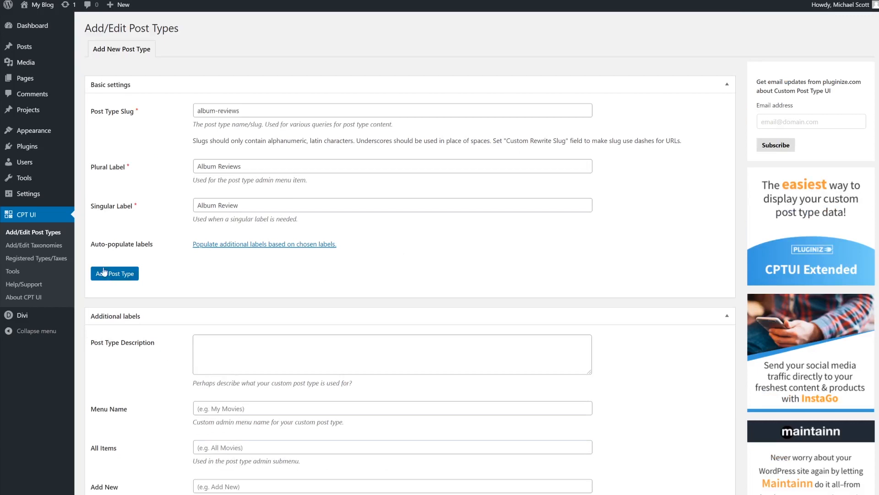
# Save the album-reviews post type with Add Post Type.
pyautogui.click(114, 273)
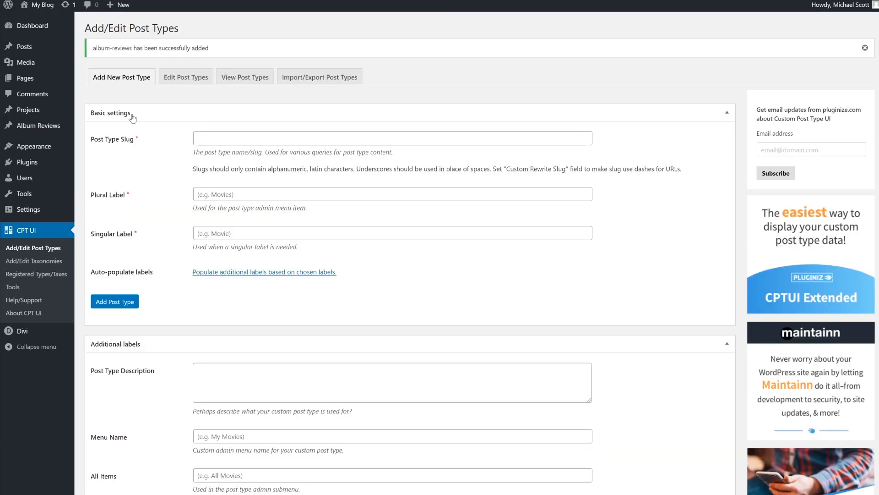
pyautogui.moveTo(38, 142)
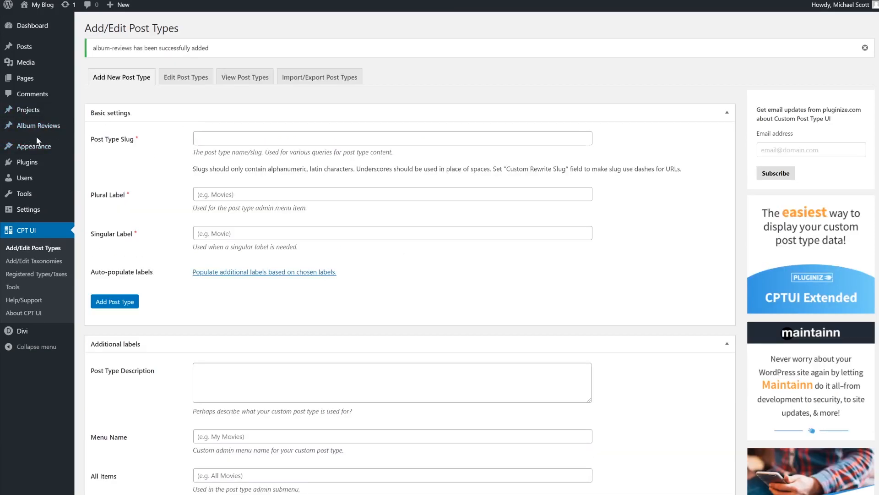
pyautogui.moveTo(38, 125)
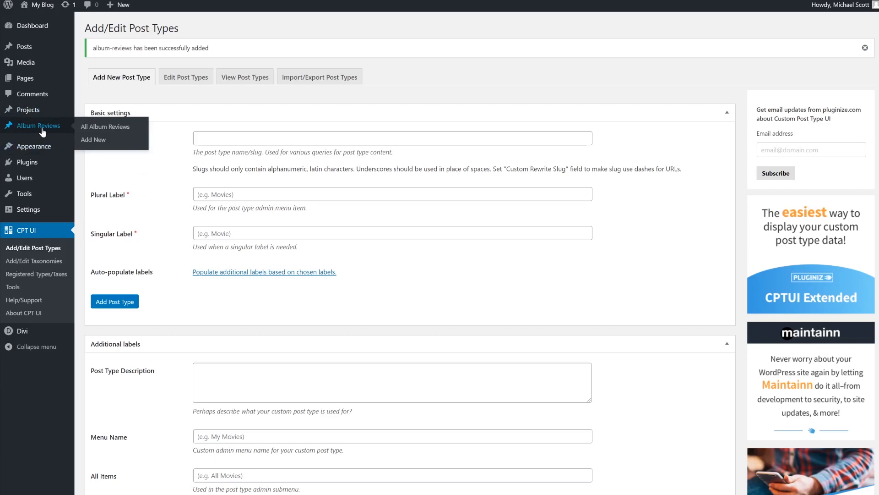
pyautogui.moveTo(104, 98)
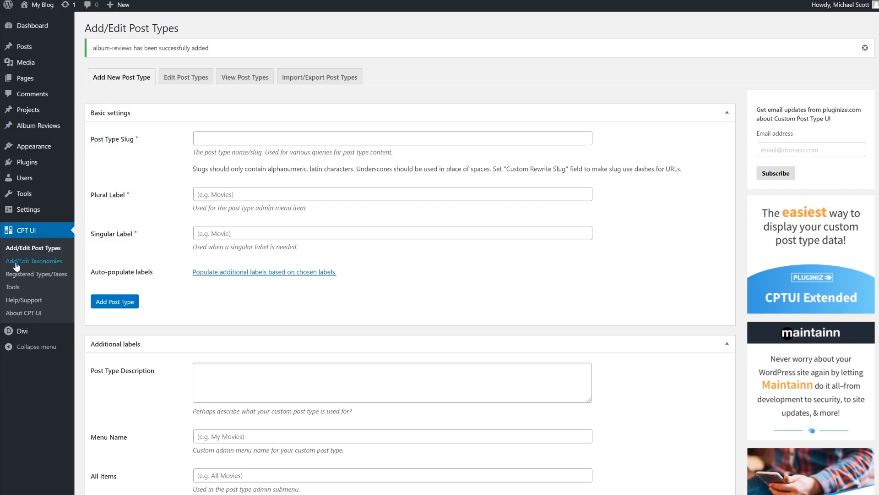
# Create the genre taxonomy labelled Genres/Genre, attached to Album Reviews.
pyautogui.click(33, 261)
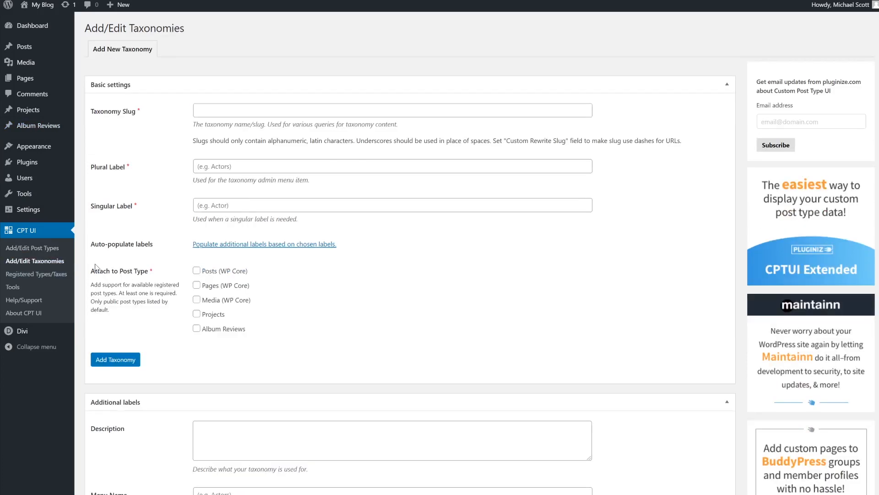
pyautogui.click(392, 110)
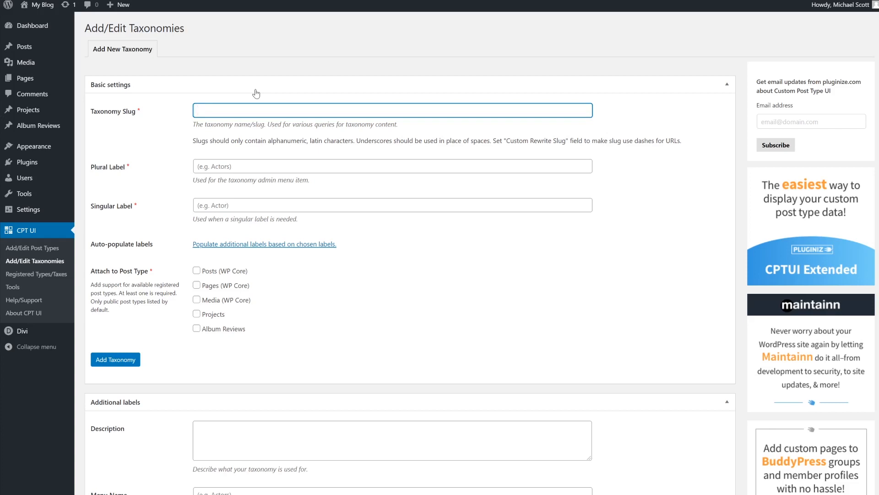
pyautogui.write('genre')
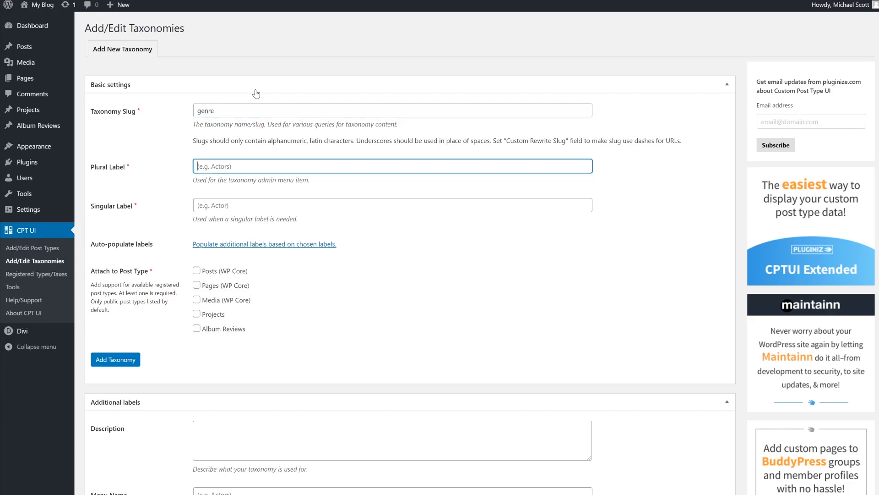
pyautogui.write('Genre')
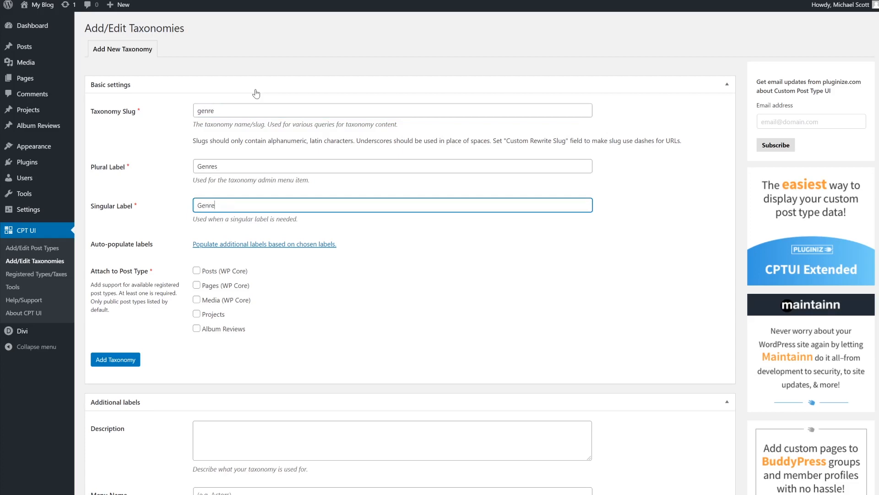
pyautogui.scroll(-3)
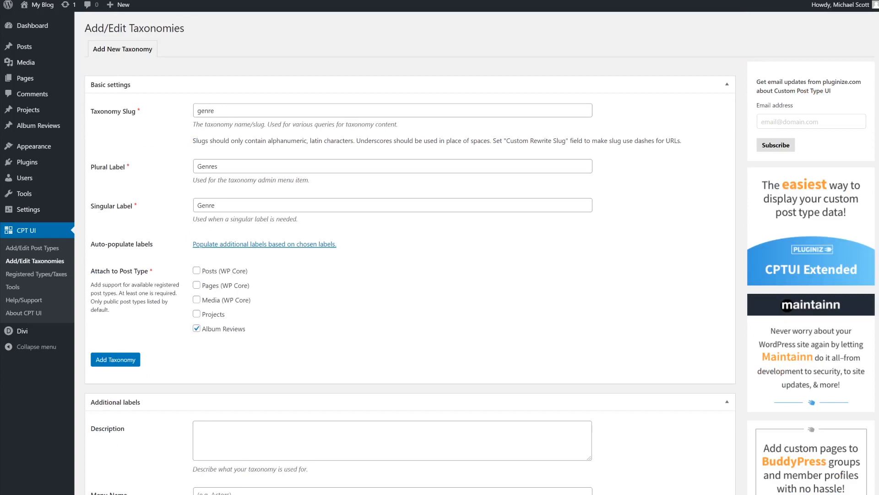
pyautogui.moveTo(152, 376)
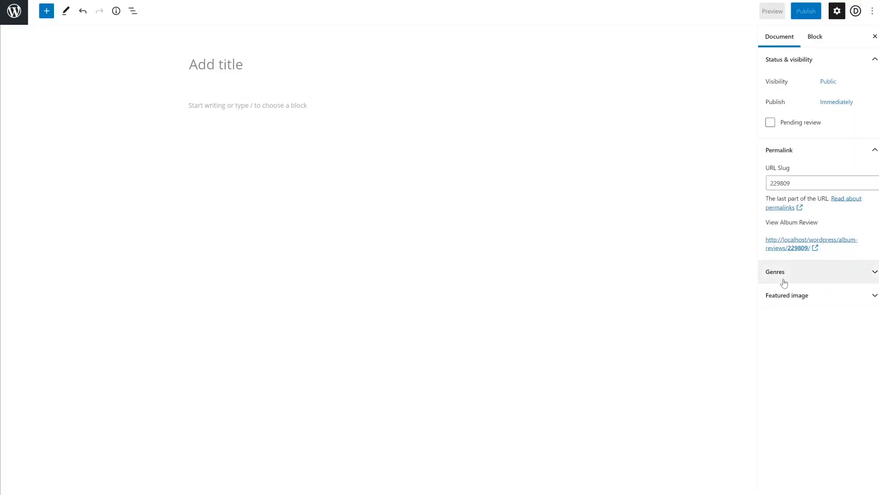
# Expand the Genres panel in the Album Review editor's Document sidebar.
pyautogui.click(774, 272)
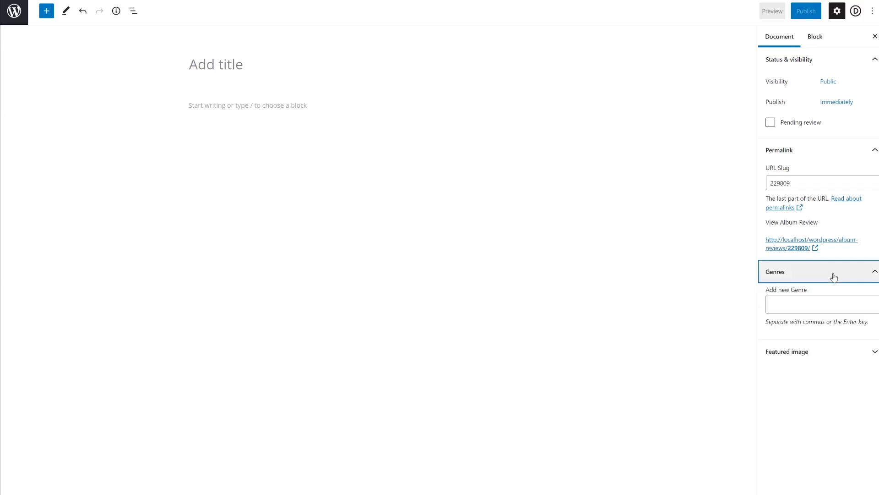
pyautogui.moveTo(816, 281)
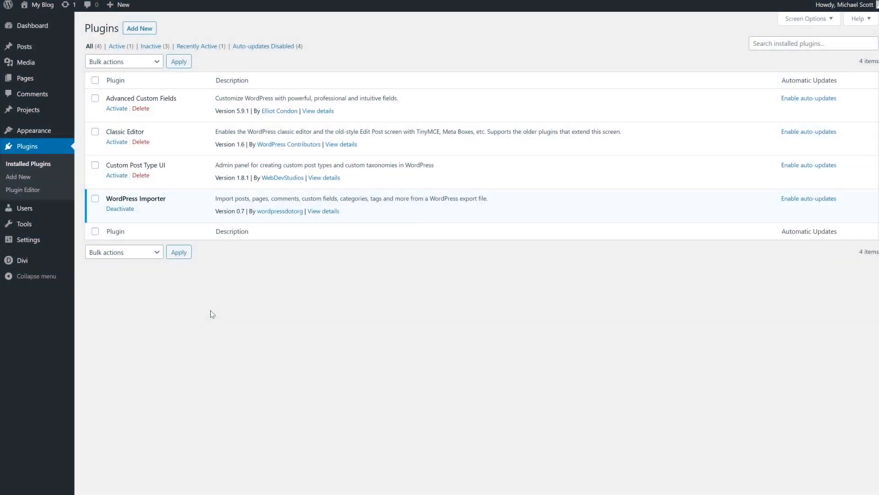
pyautogui.moveTo(34, 130)
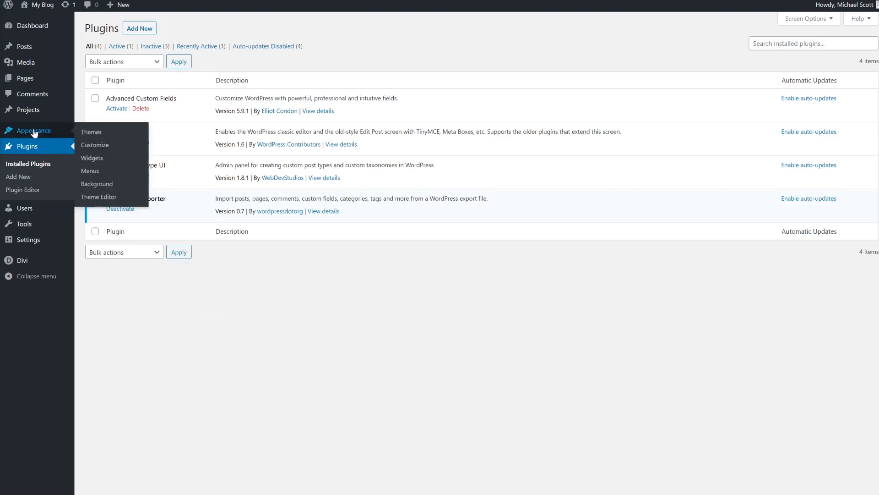
pyautogui.moveTo(98, 197)
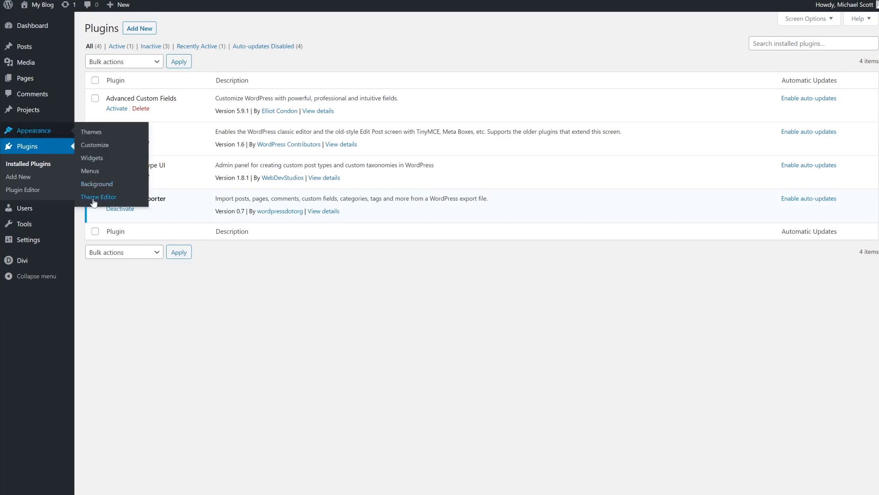
# Go to Appearance > Theme Editor.
pyautogui.click(98, 196)
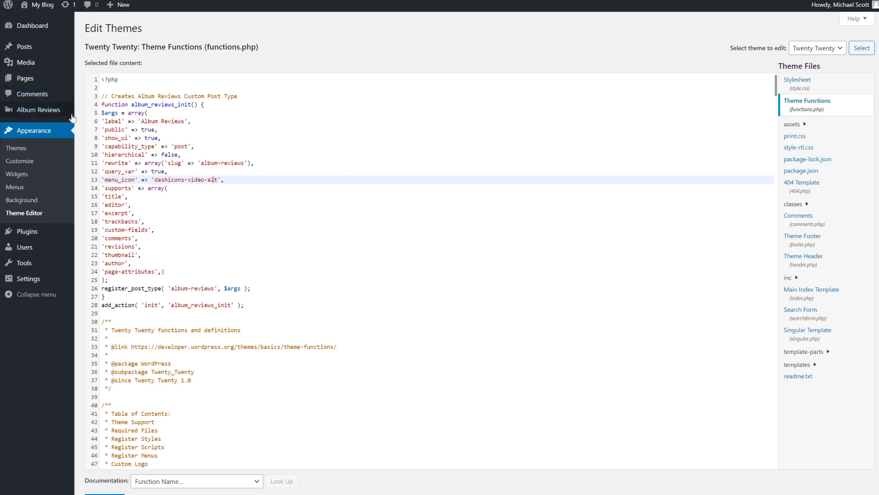
pyautogui.moveTo(38, 110)
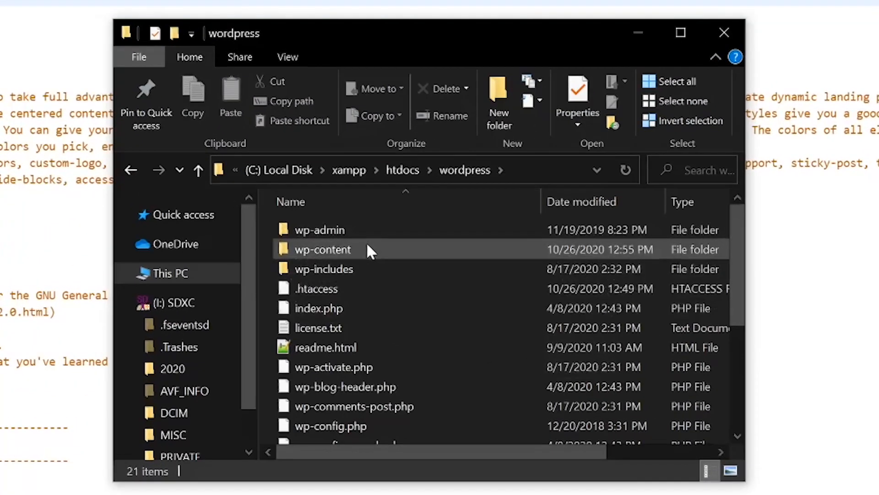
# Drill into wp-content, themes, then twentytwenty in File Explorer.
pyautogui.doubleClick(322, 249)
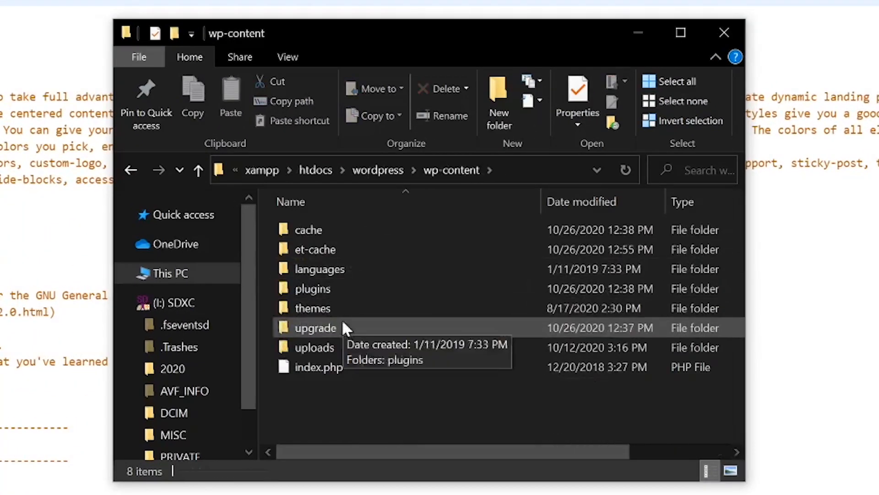
pyautogui.doubleClick(312, 307)
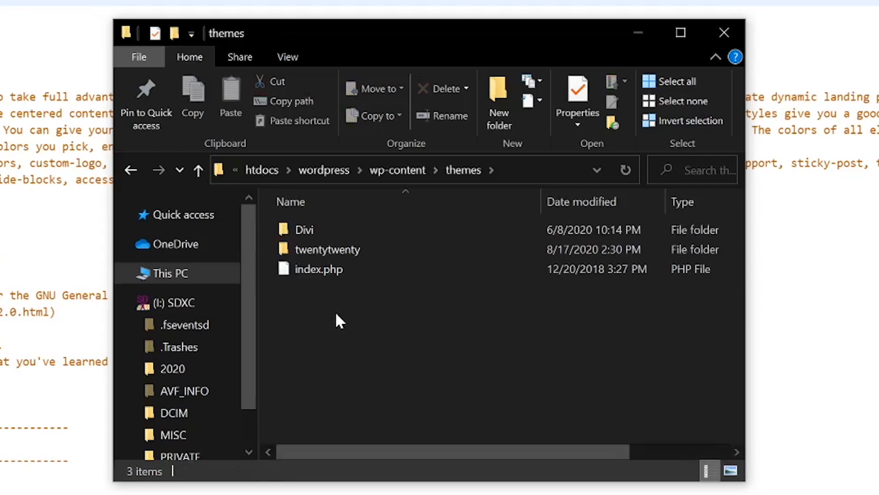
pyautogui.doubleClick(327, 249)
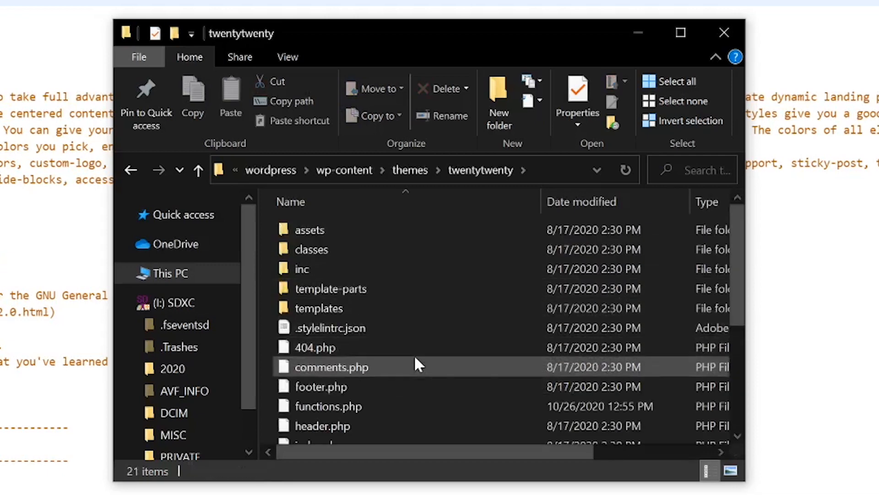
pyautogui.moveTo(423, 365)
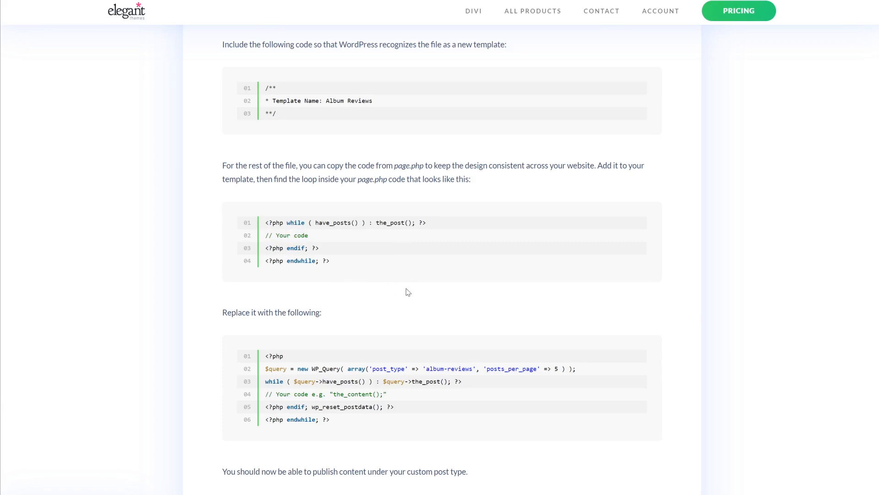
pyautogui.moveTo(409, 297)
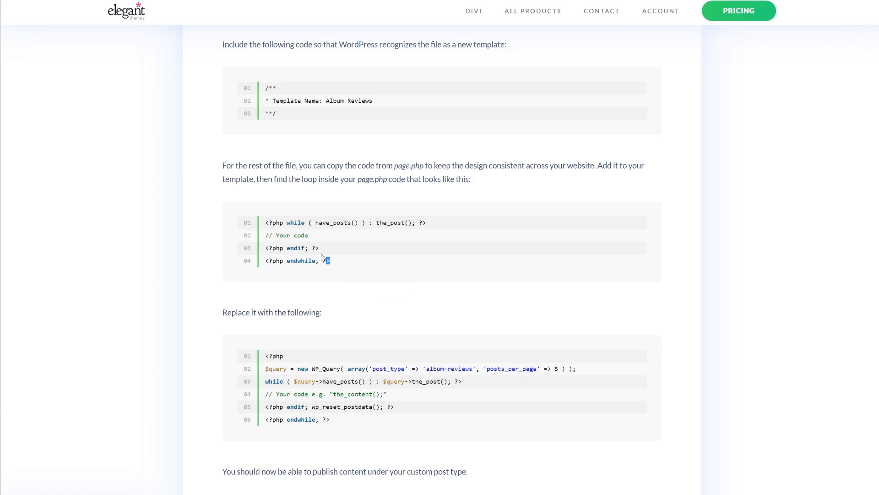
# Select the closing ?> tag of the page.php loop snippet.
pyautogui.moveTo(265, 222); pyautogui.dragTo(329, 260)
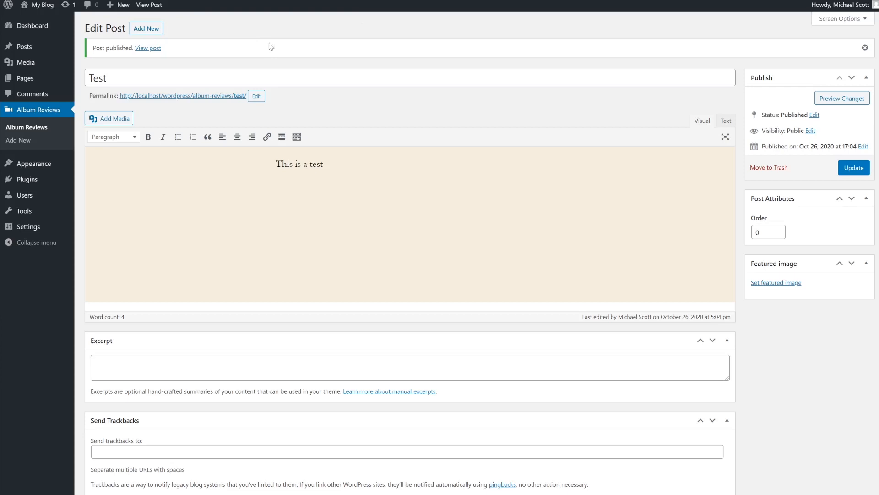
pyautogui.moveTo(228, 67)
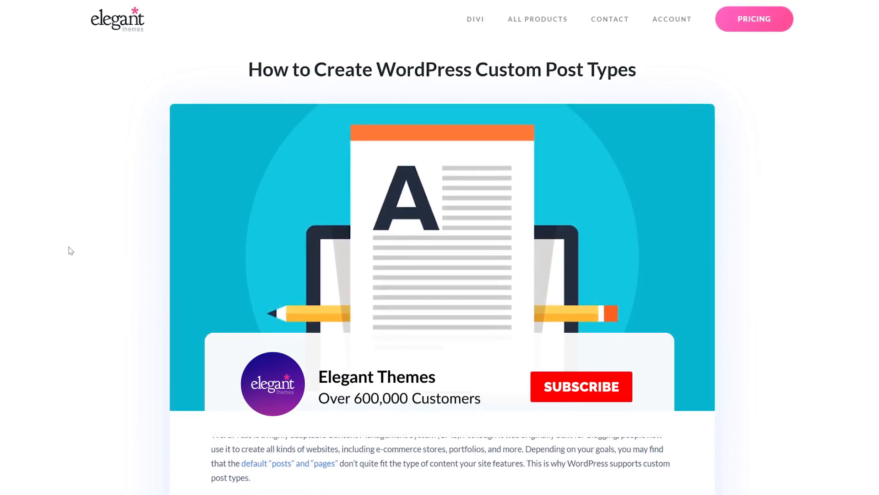
# Publish the Album Review titled 'Test' with body 'This is a test'.
pyautogui.click(581, 386)
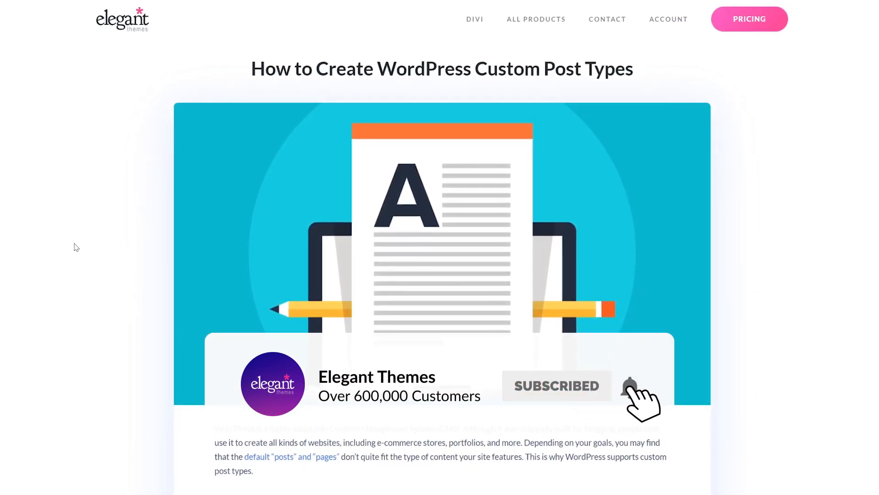